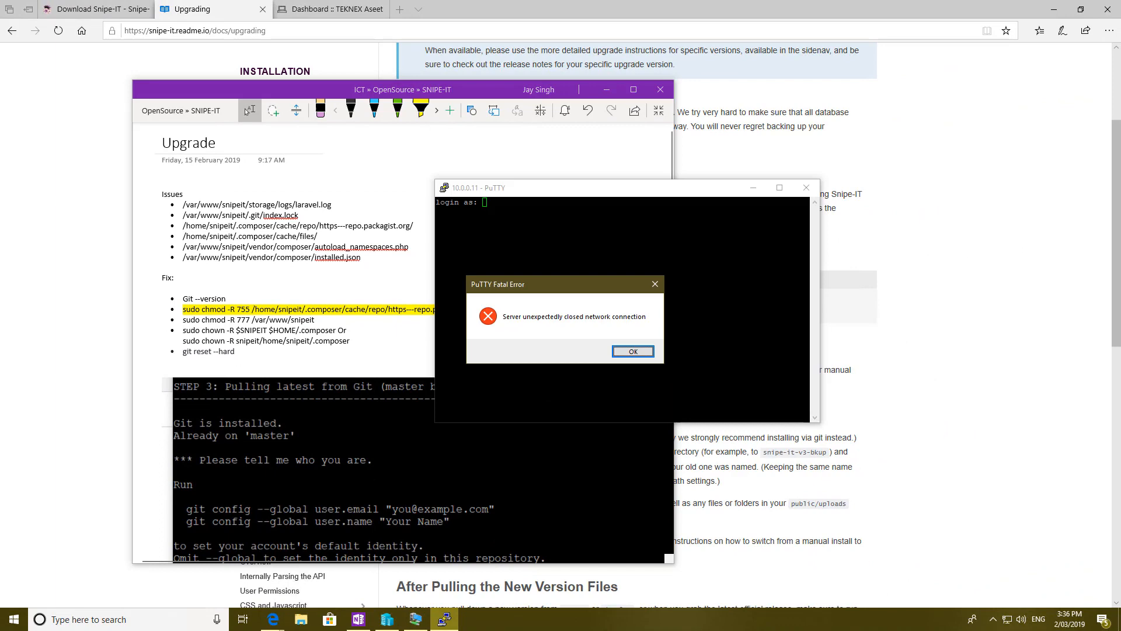
Dismiss the fatal error and start a fresh SSH session to 10.0.0.11, logging in as snipeit
click(633, 351)
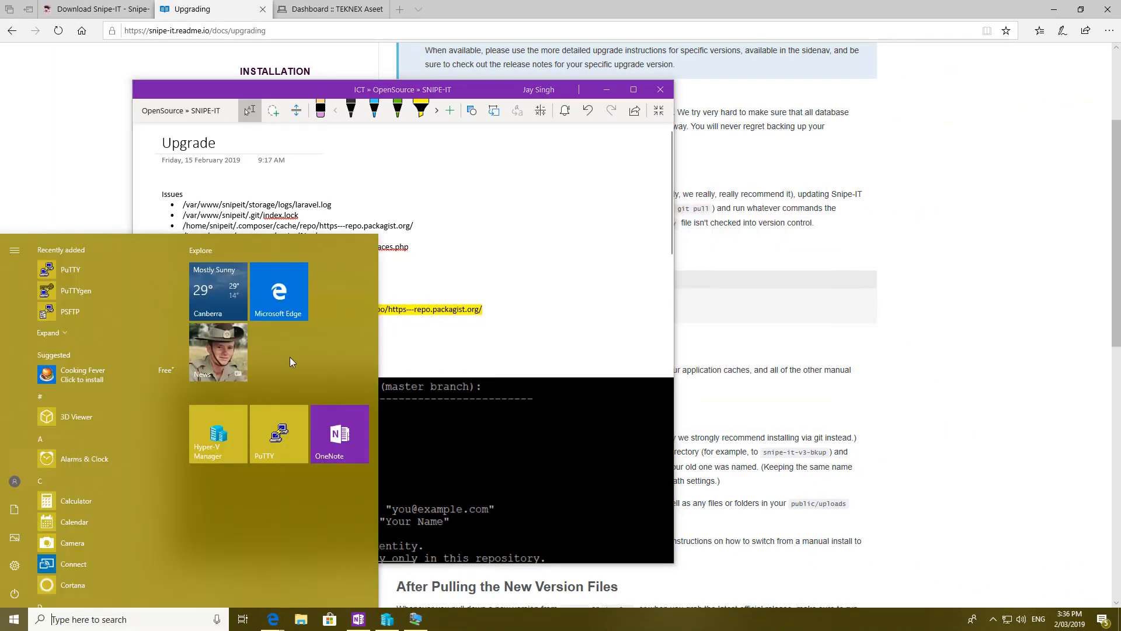
click(278, 433)
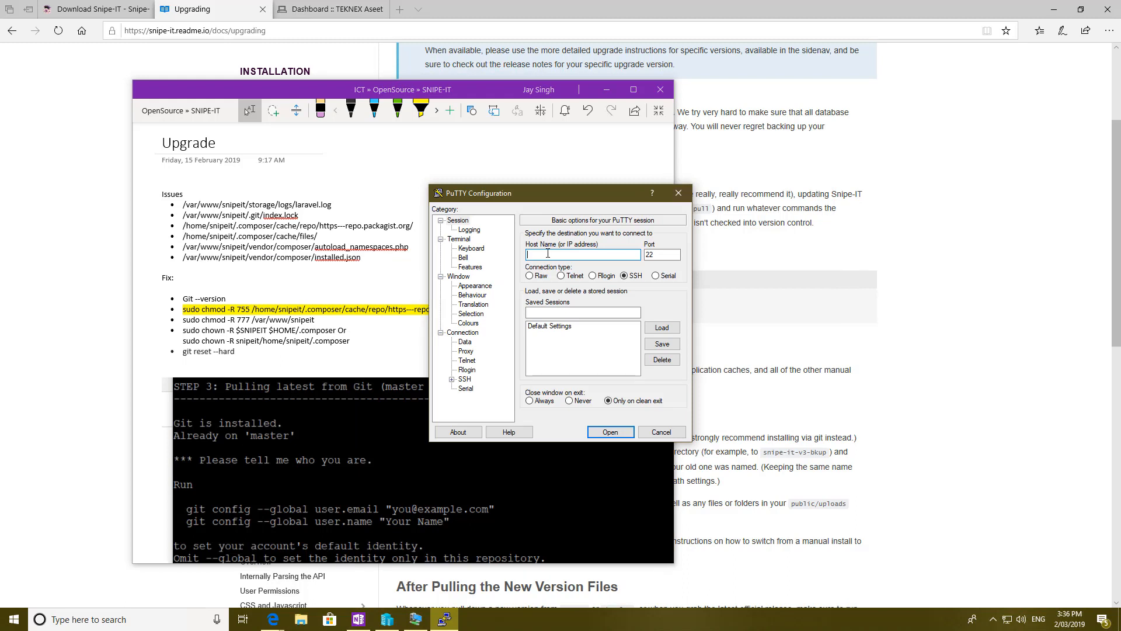
click(610, 433)
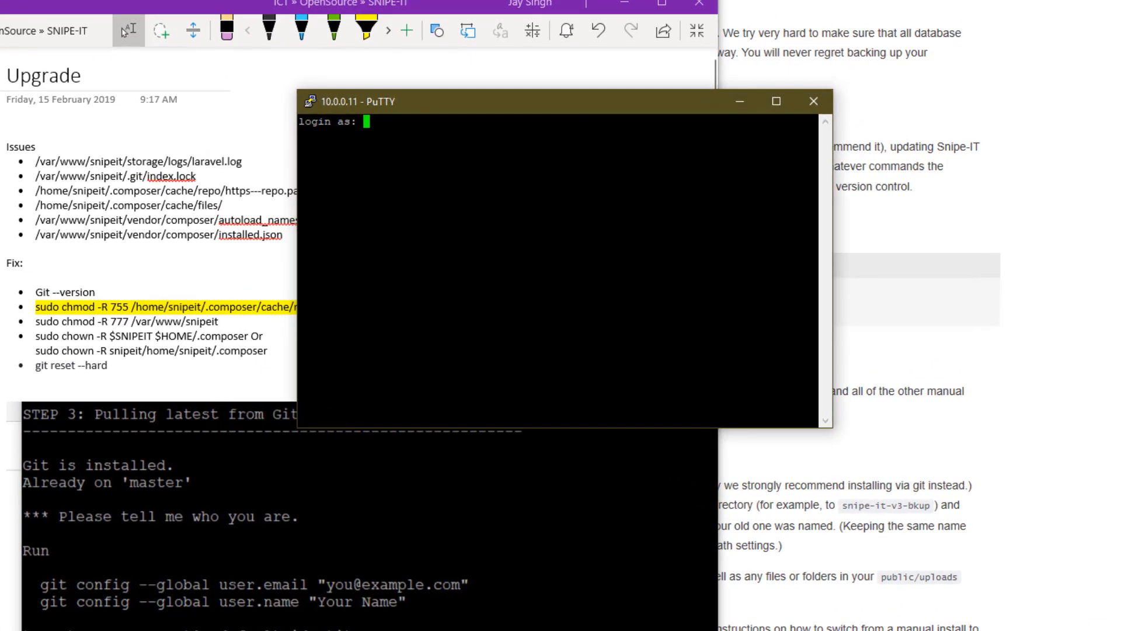
text(snipei)
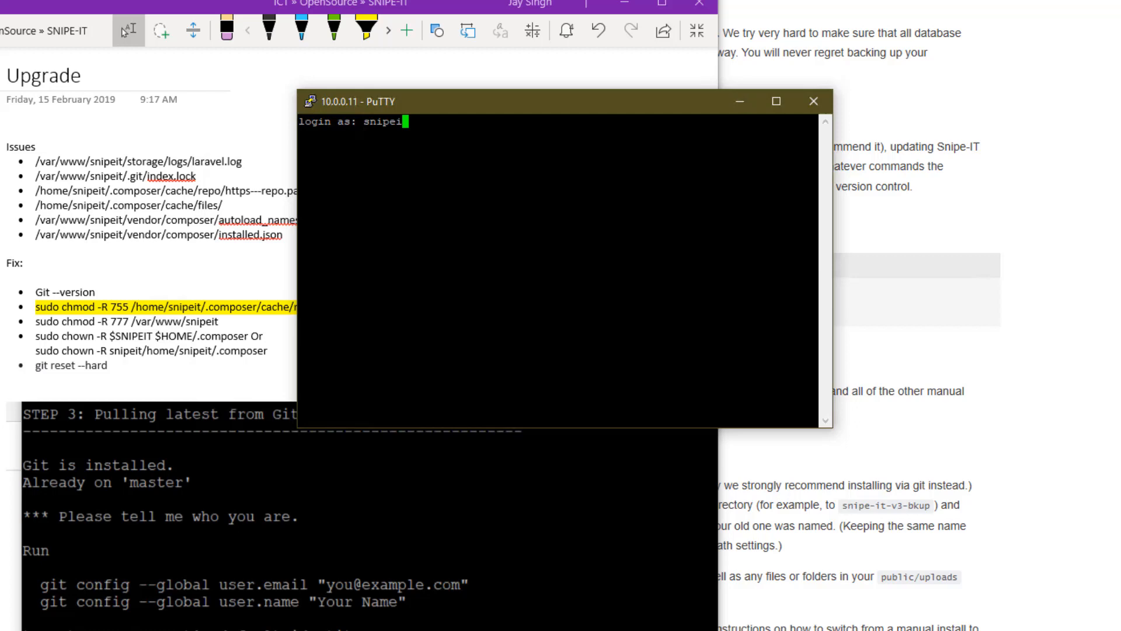
text(t)
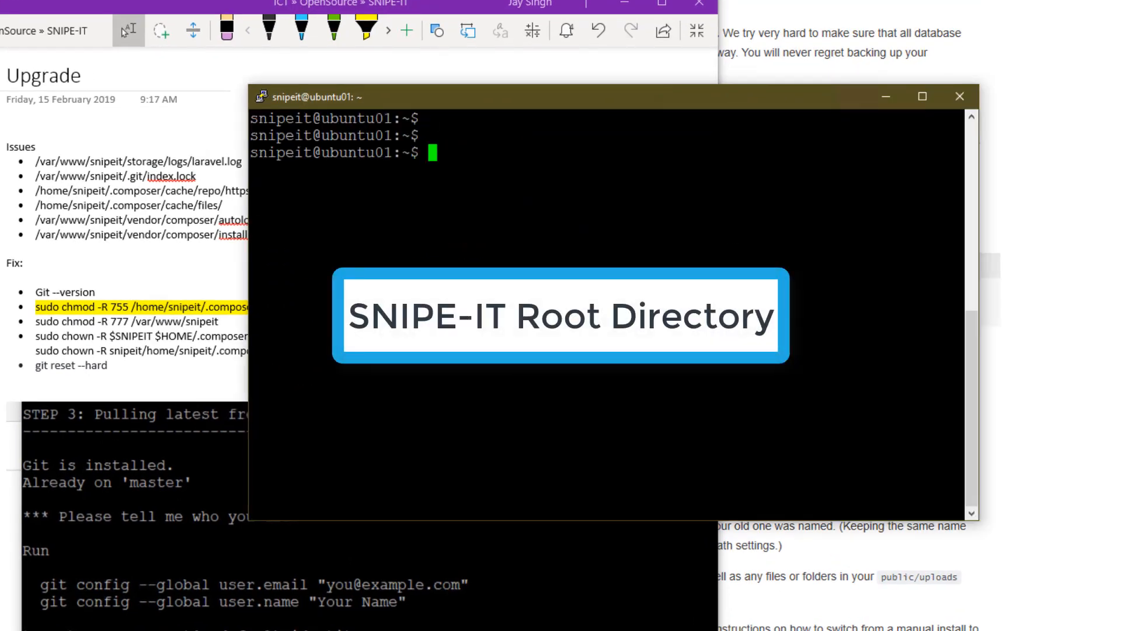
Change to /var/www/snipeit and check the installed git version (2.17.1)
text(cd /)
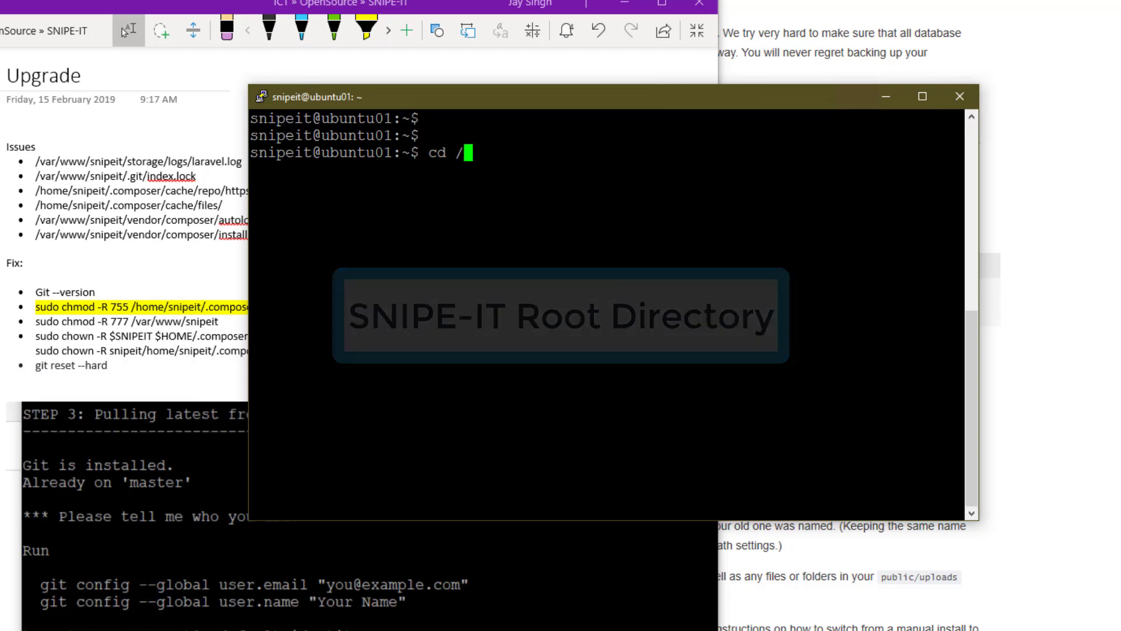
text(var/www)
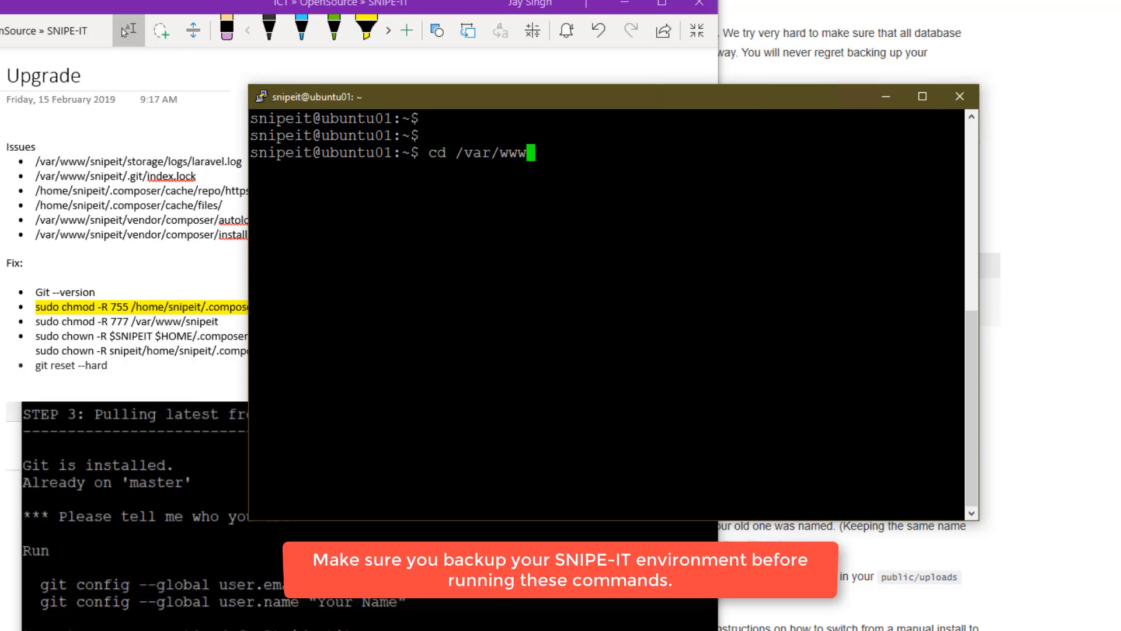
key(Enter)
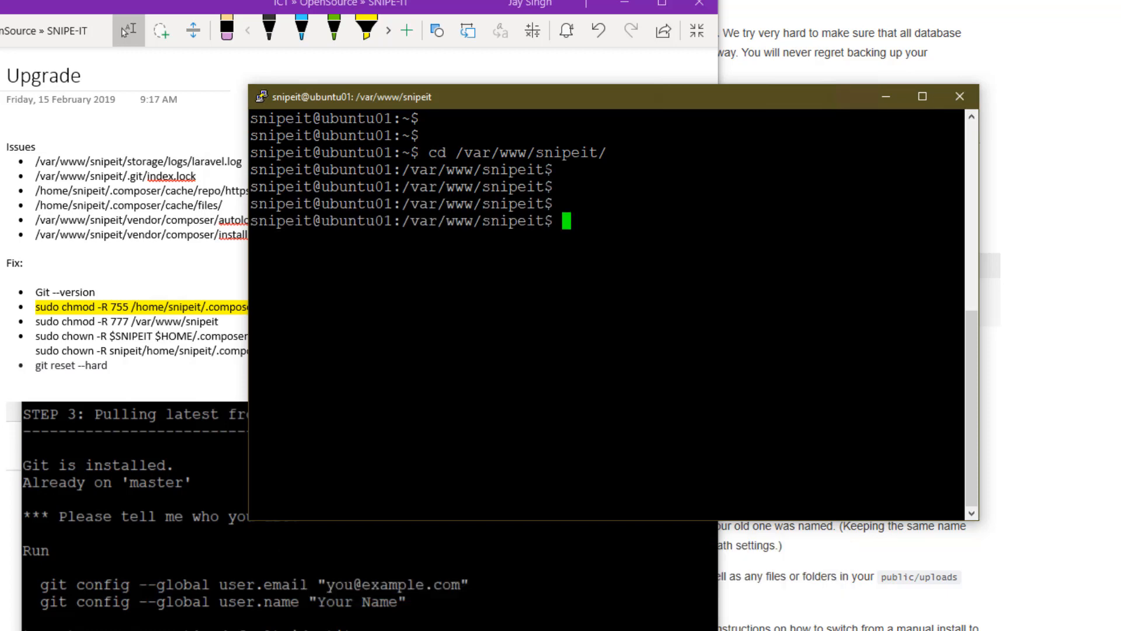
text(get)
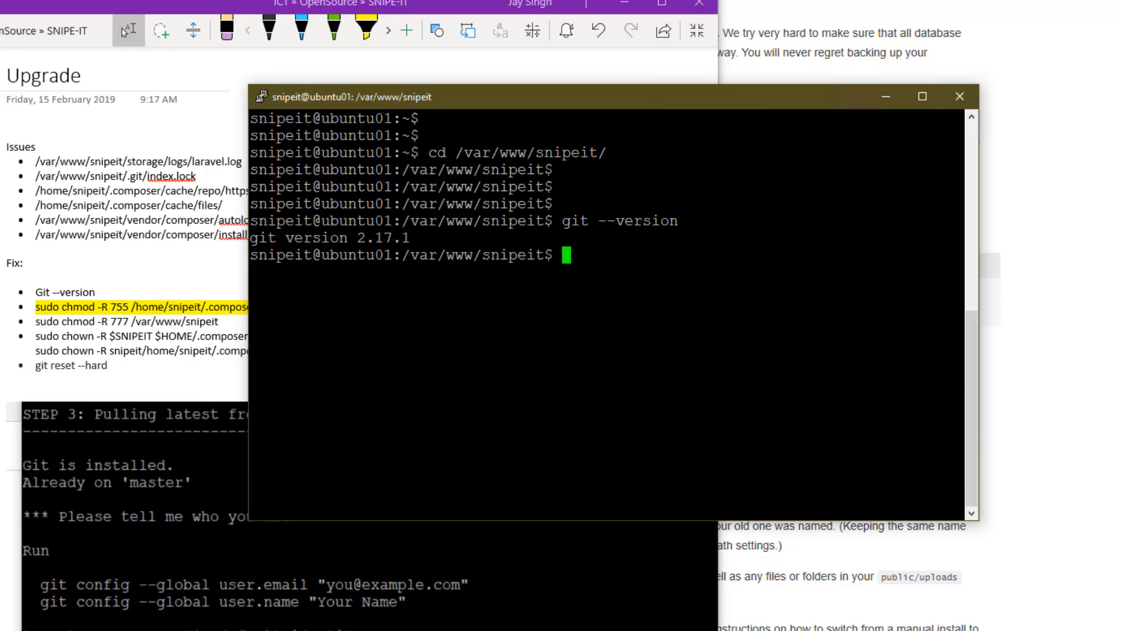
Run the Snipe-IT upgrade script php upgrade.php
text(php)
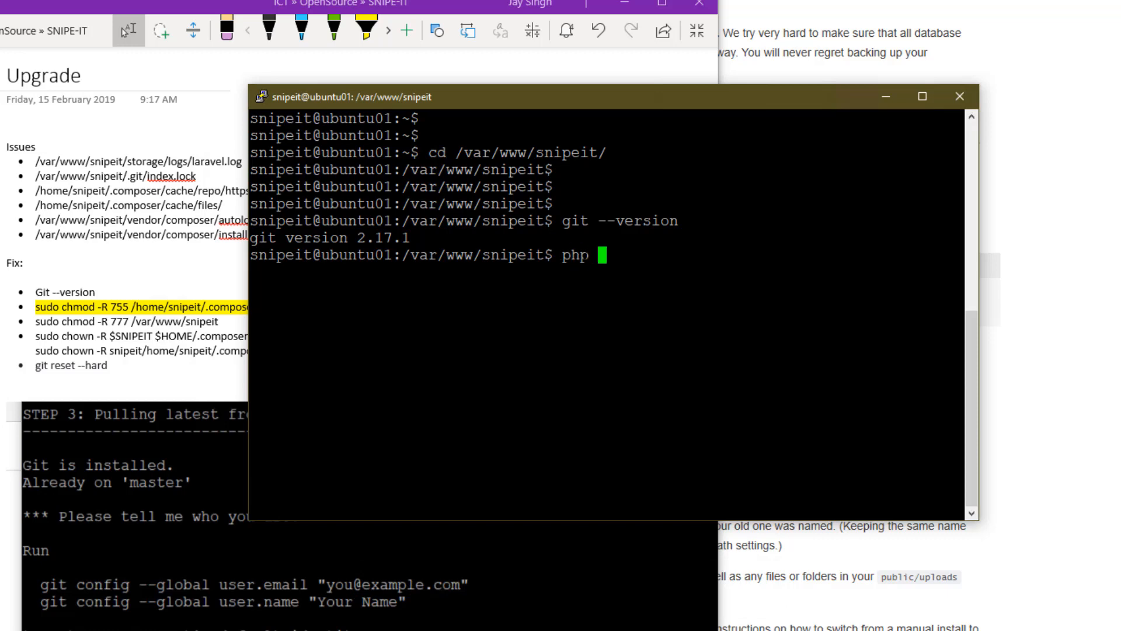
text(upgrade)
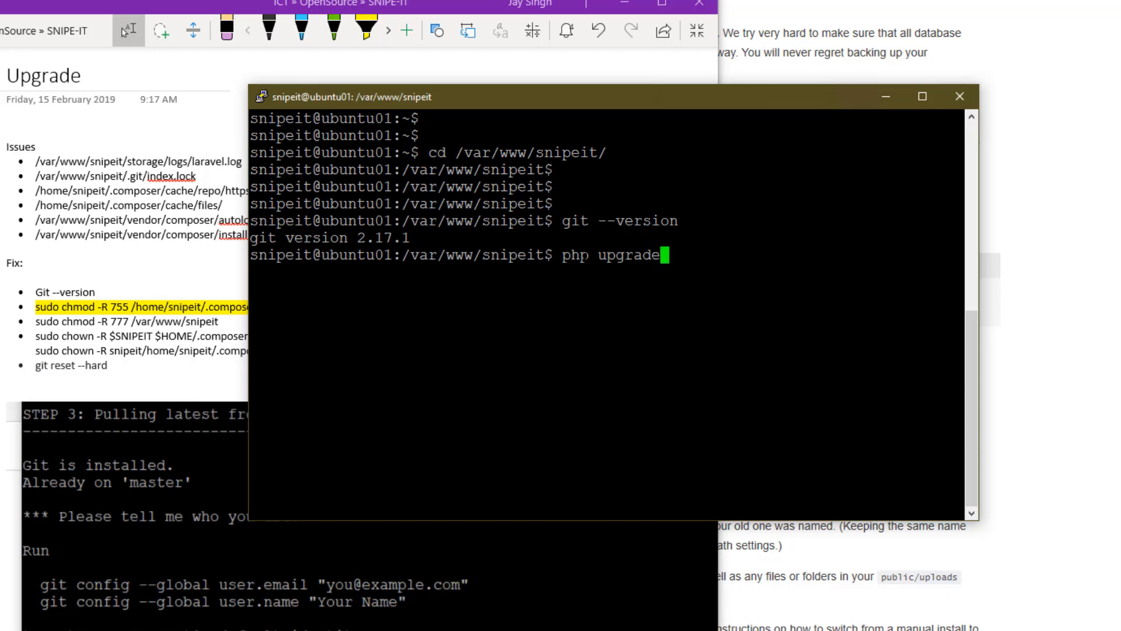
text(.php)
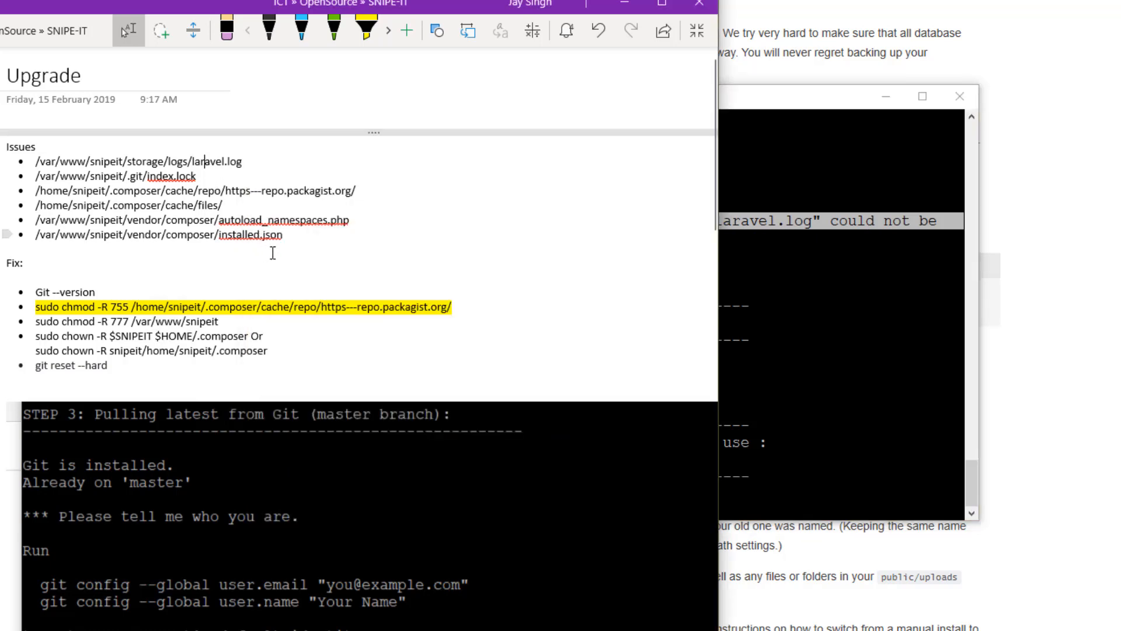
Bring the OneNote Upgrade page forward to review the Issues and Fix command lists
drag(39, 176, 282, 235)
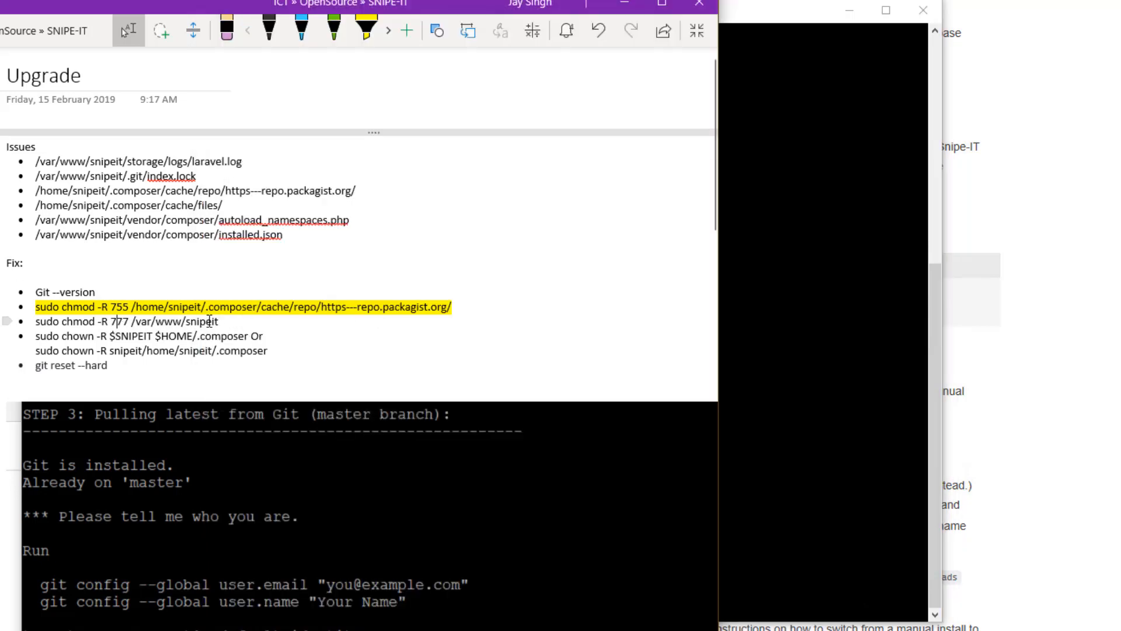
Copy 'sudo chmod -R 777 /var/www/snipeit' from the notes and run it in the terminal
double_click(117, 321)
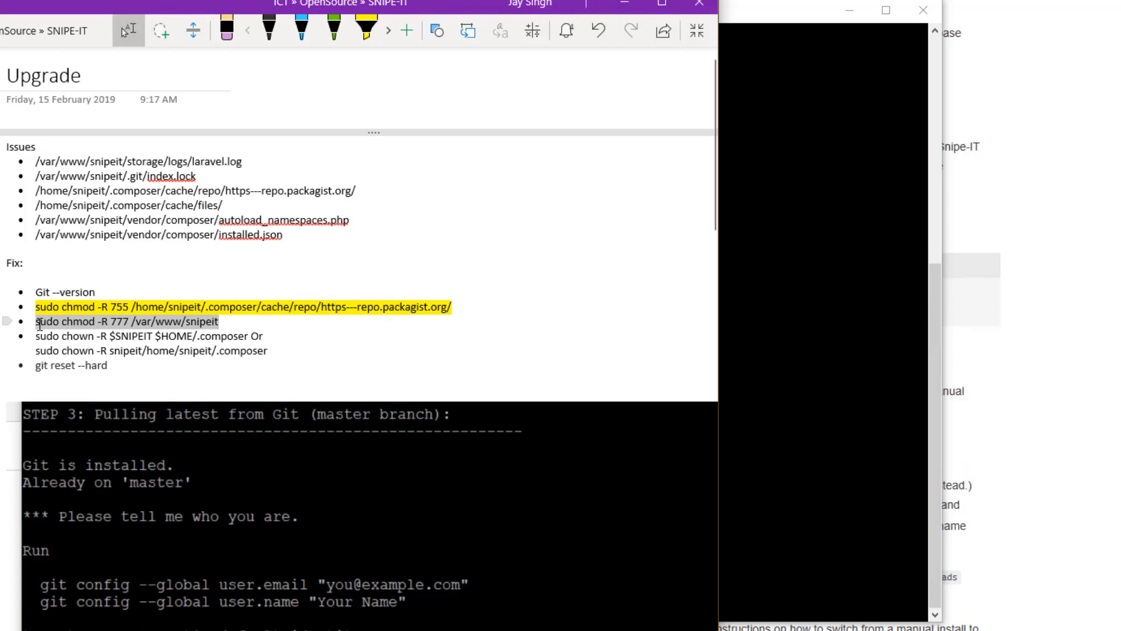
right_click(93, 321)
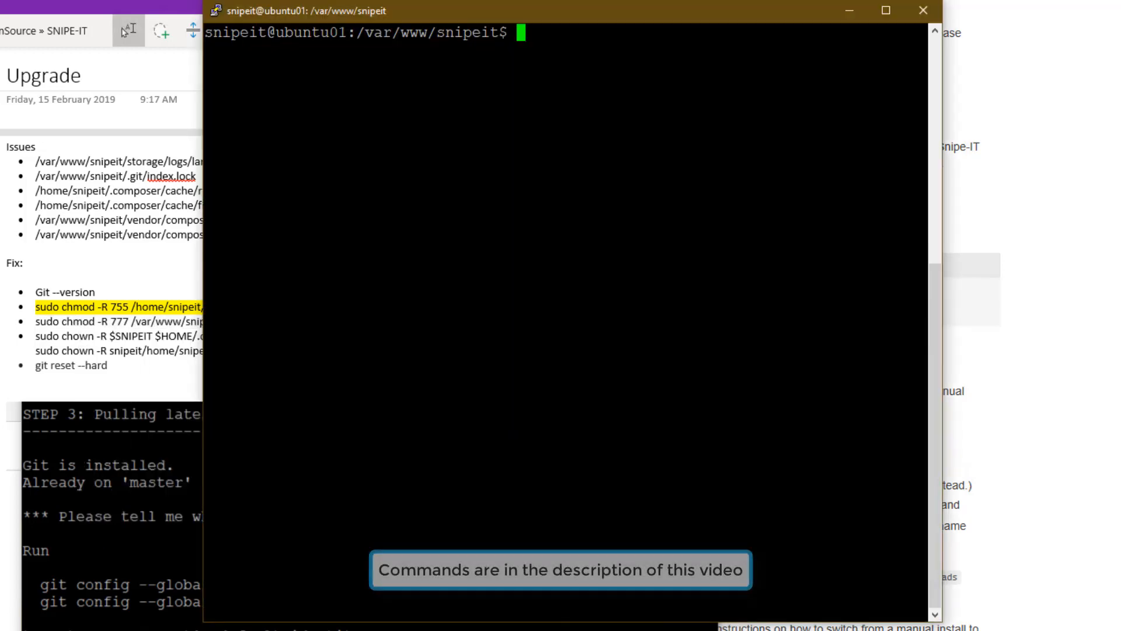
text(sudo chmod -R 777 /var/www/snipeit)
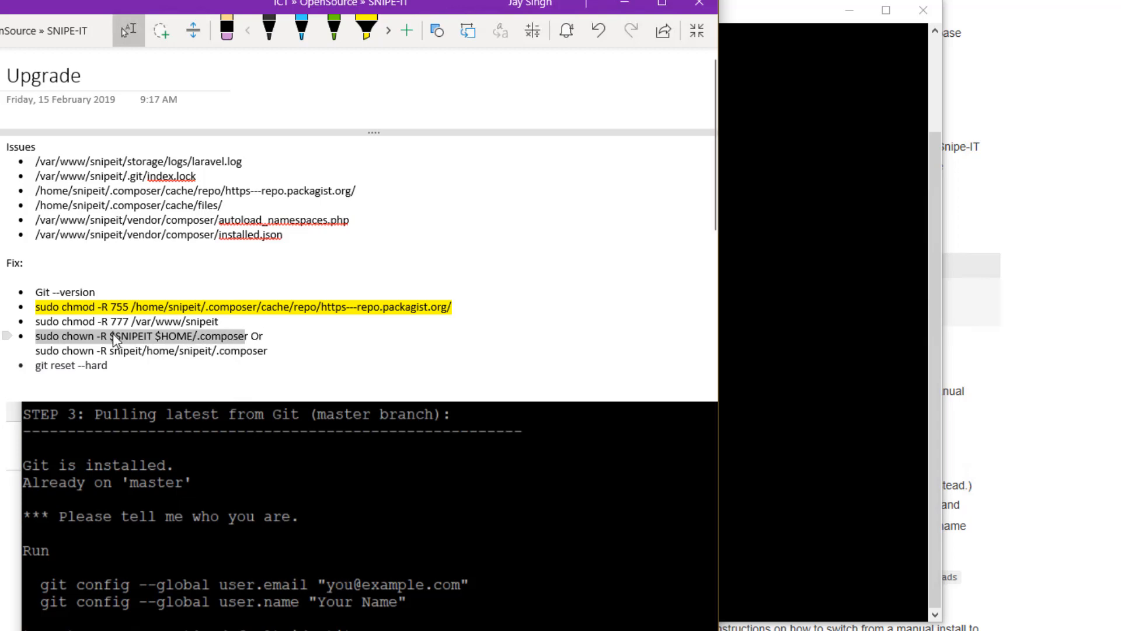
mouse_move(137, 362)
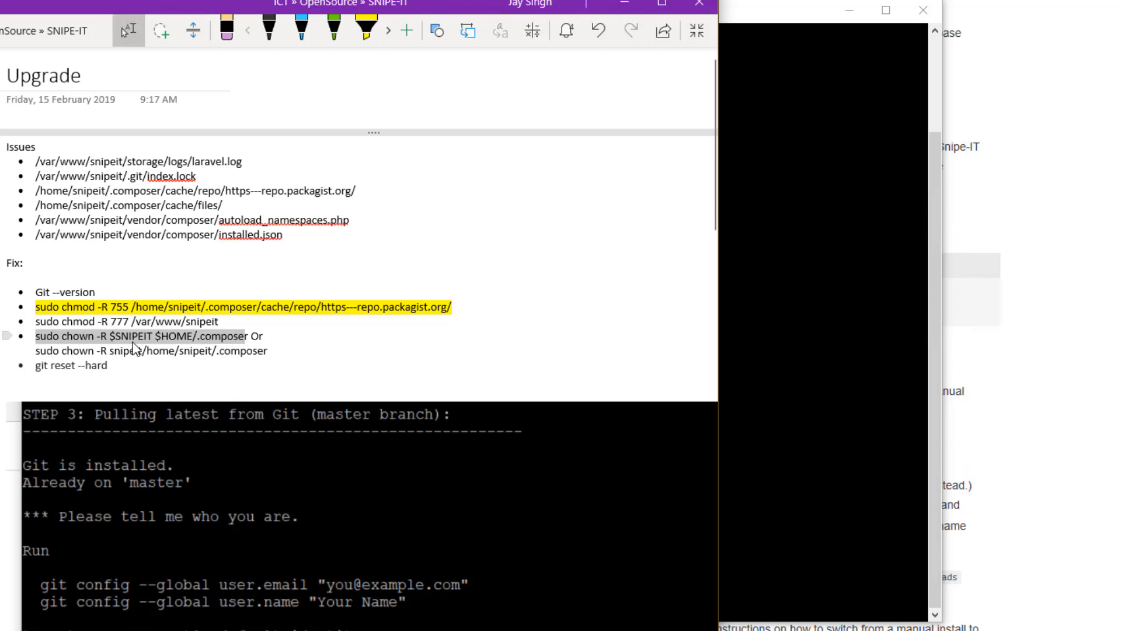
mouse_move(178, 341)
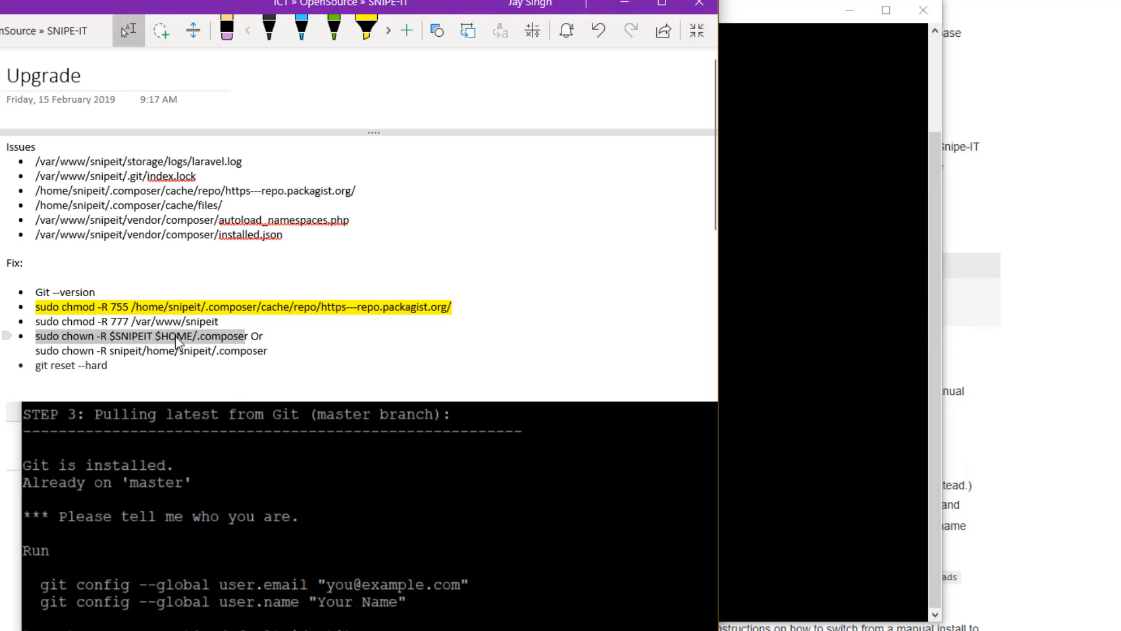
mouse_move(208, 343)
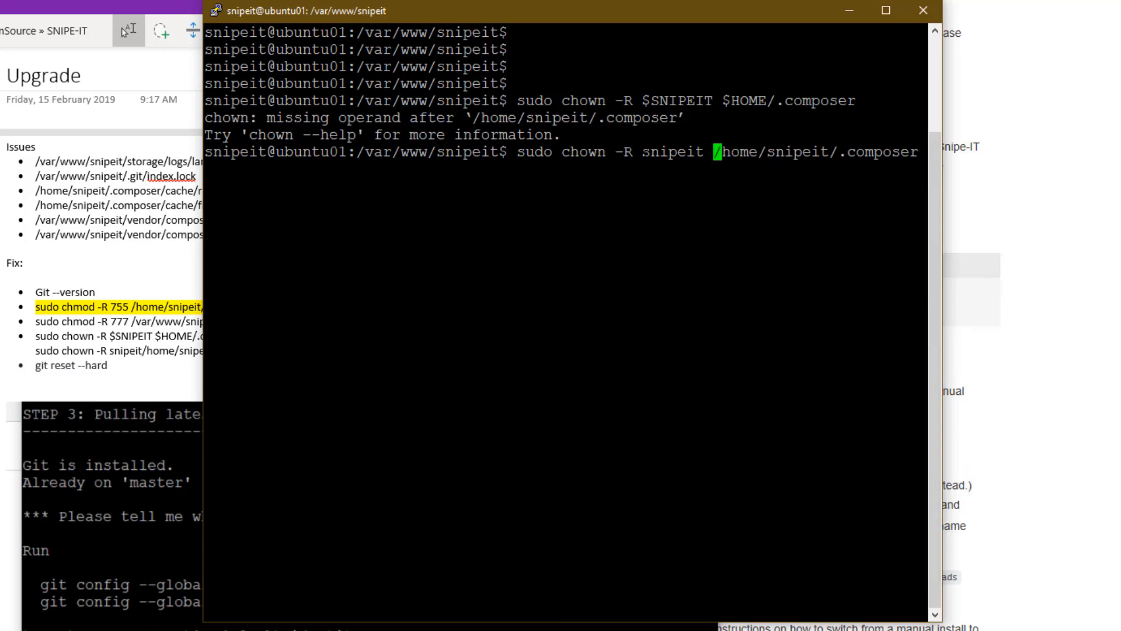
Apply the chown on /home/snipeit/.composer and rerun php upgrade.php
double_click(673, 152)
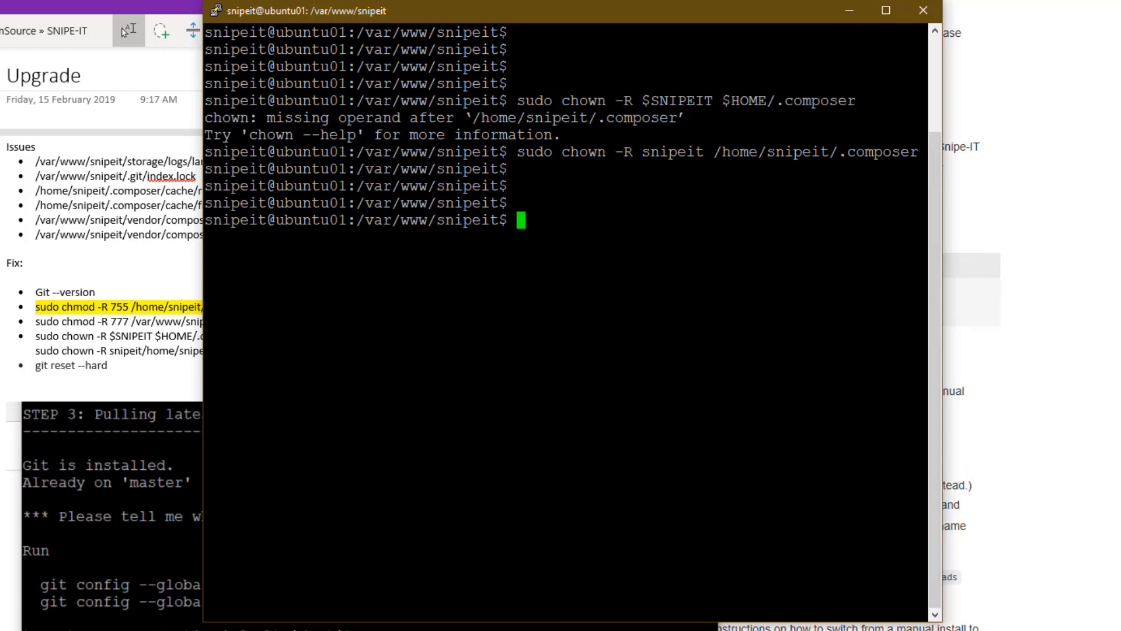
text(php upgrade.php)
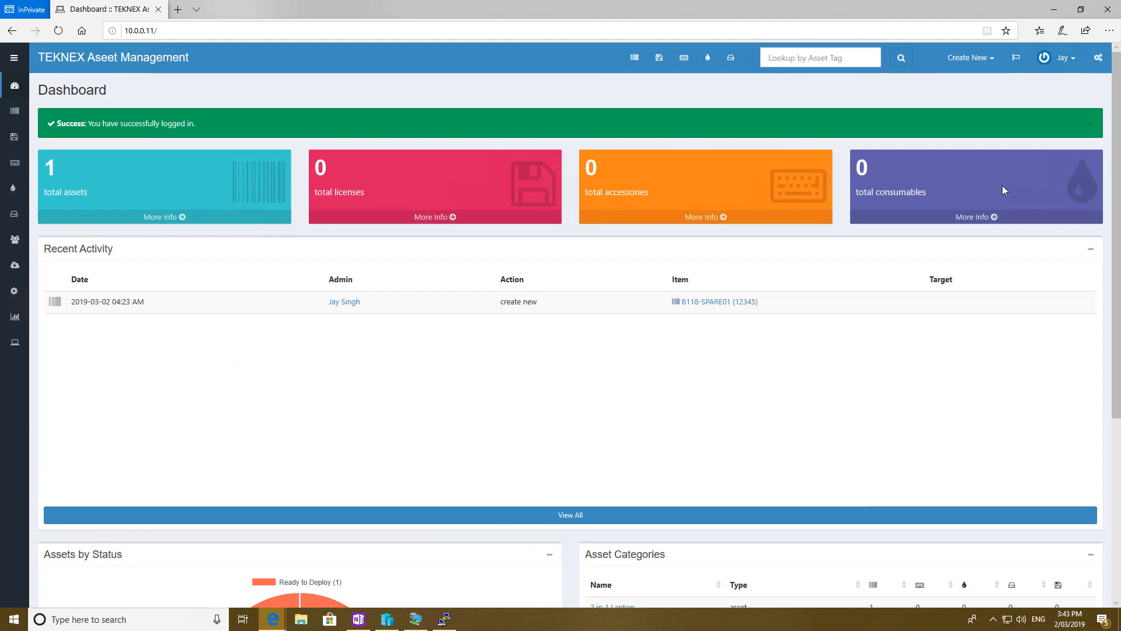
Review the Snipe-IT dashboard showing the one existing asset and its creation activity
click(1098, 57)
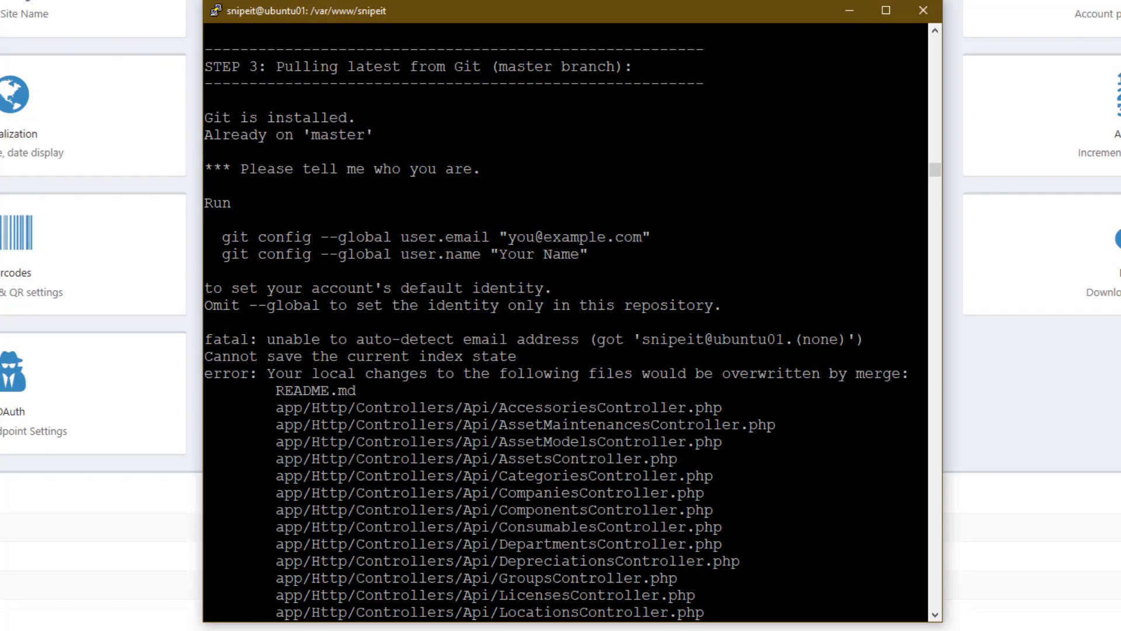
mouse_move(937, 178)
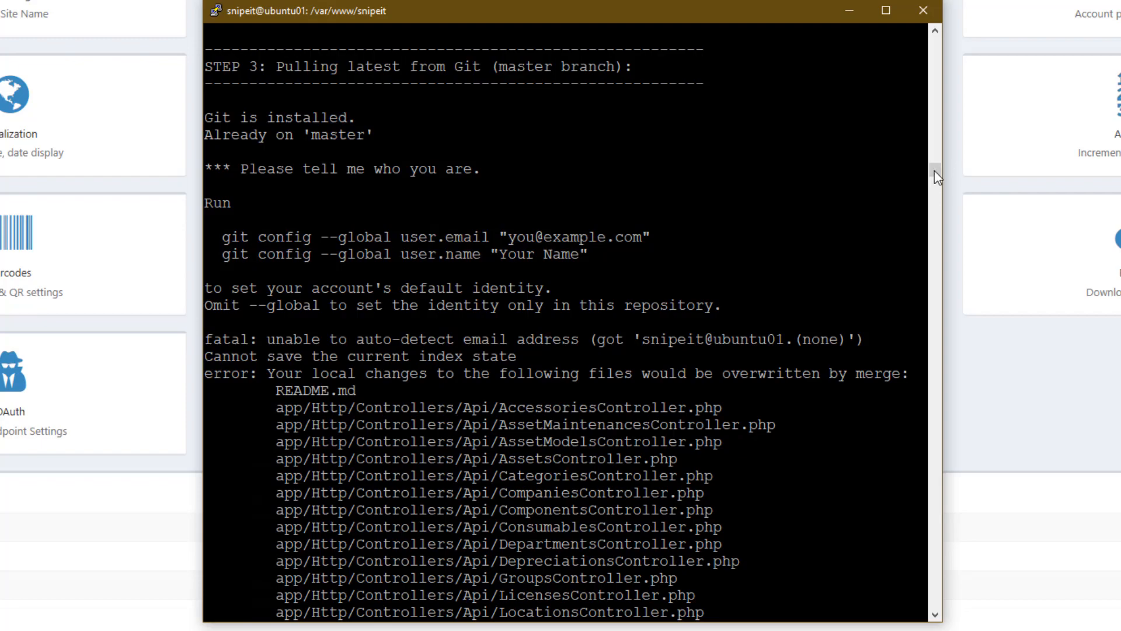
scroll(down, 3)
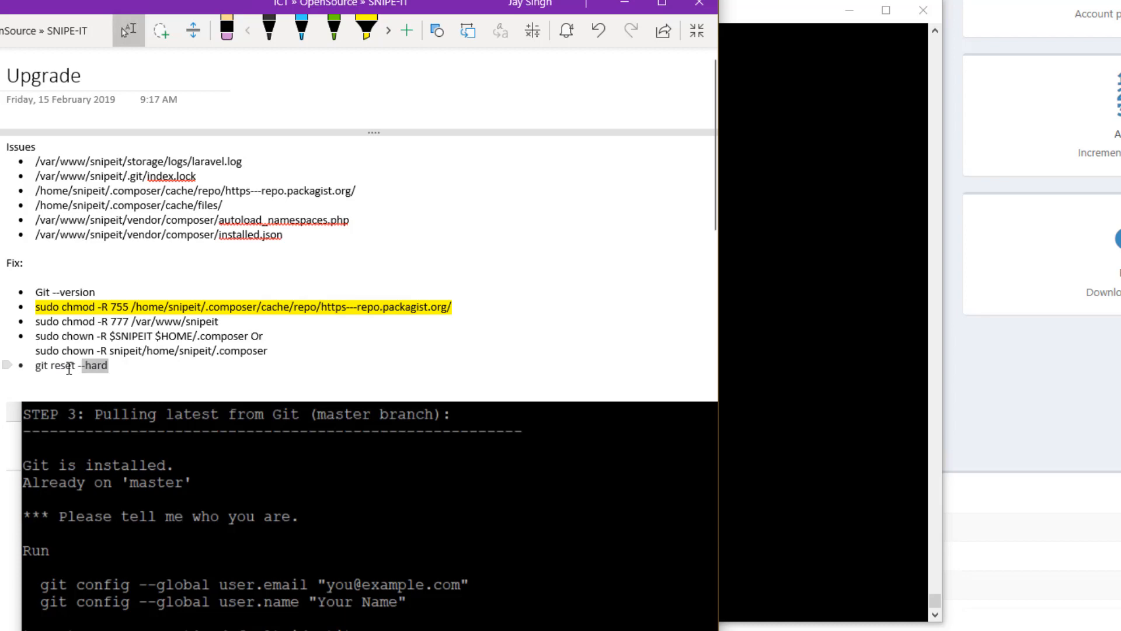
Run git reset --hard to move HEAD back to 2ad270cf3, then clear the shell
right_click(66, 366)
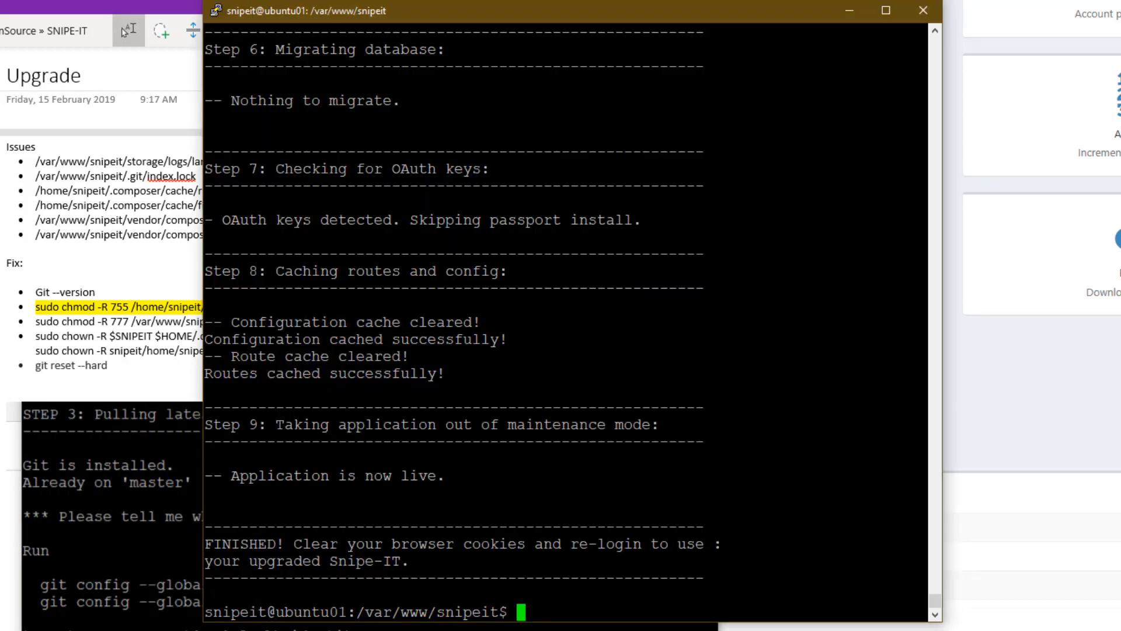
text(git reset --hard)
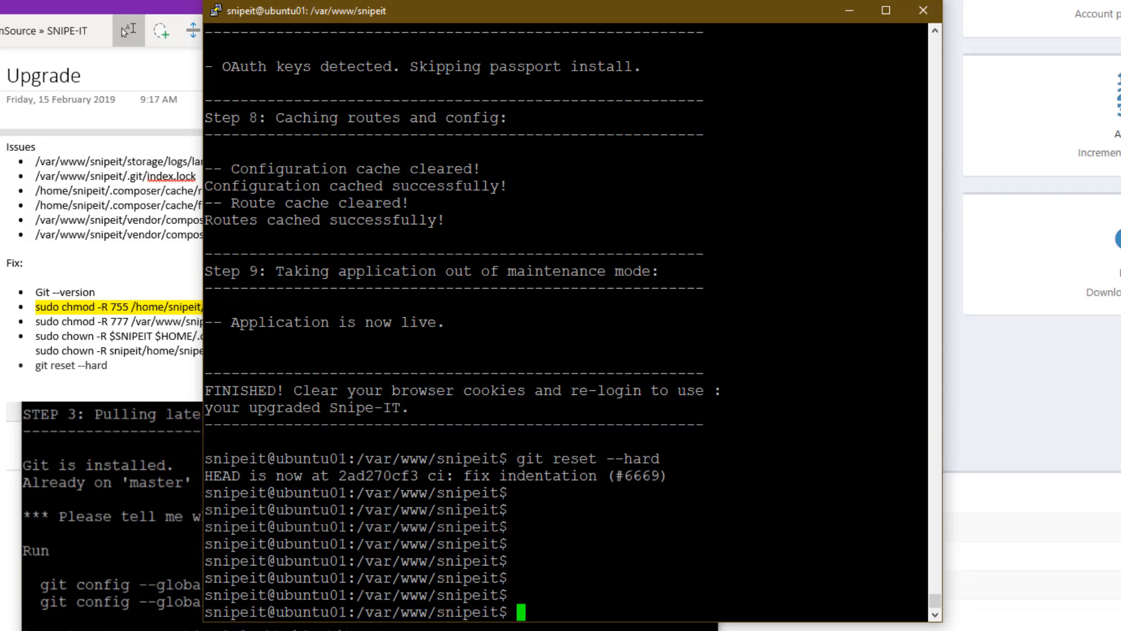
text(clear)
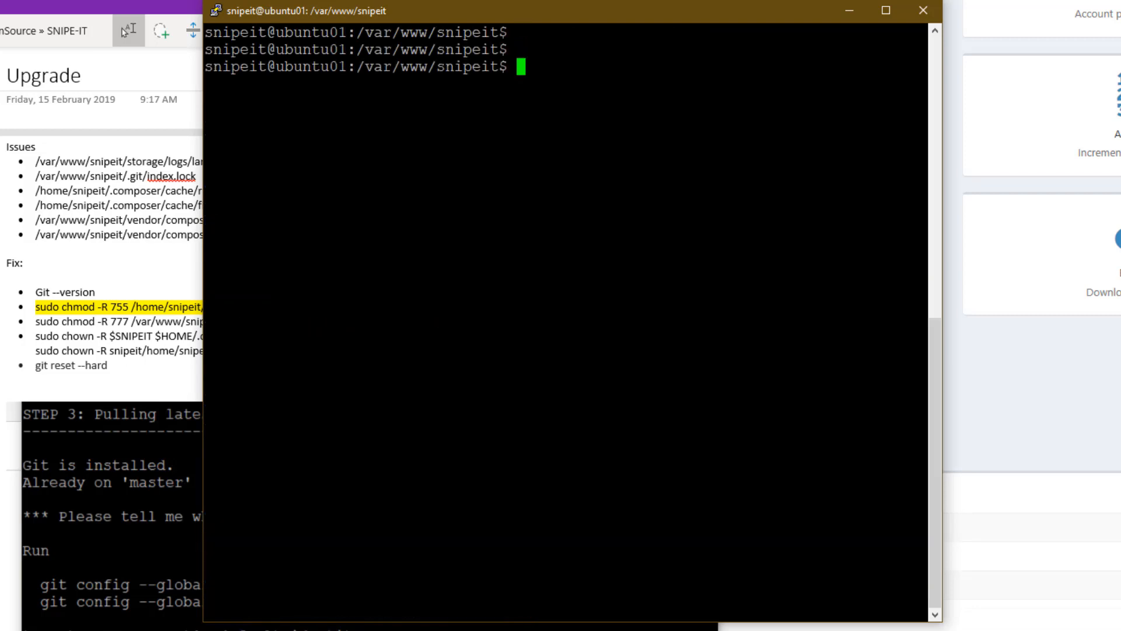
Run git reset --hard again and php upgrade.php until the migrations finish and the app is live
text(git reset --hard)
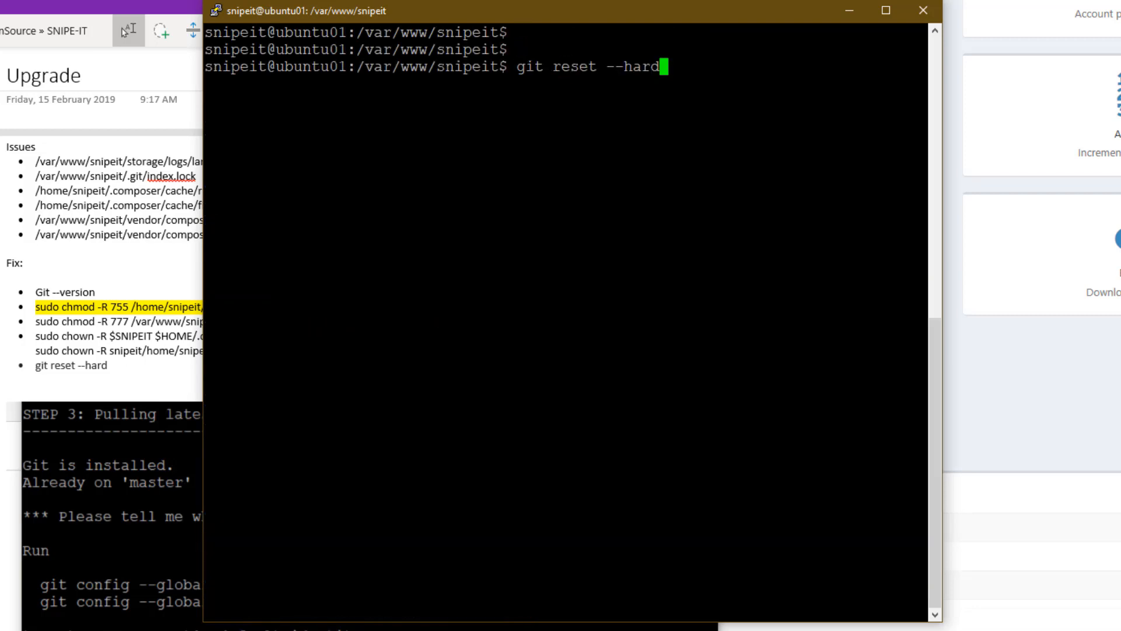
text(php upgrade.php)
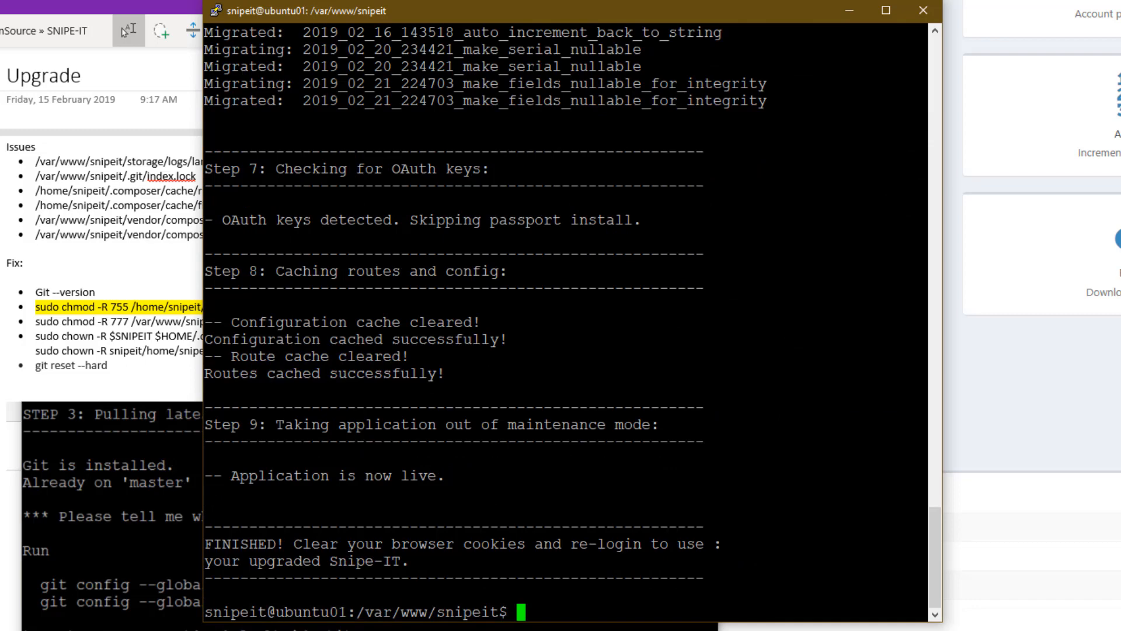
mouse_move(934, 528)
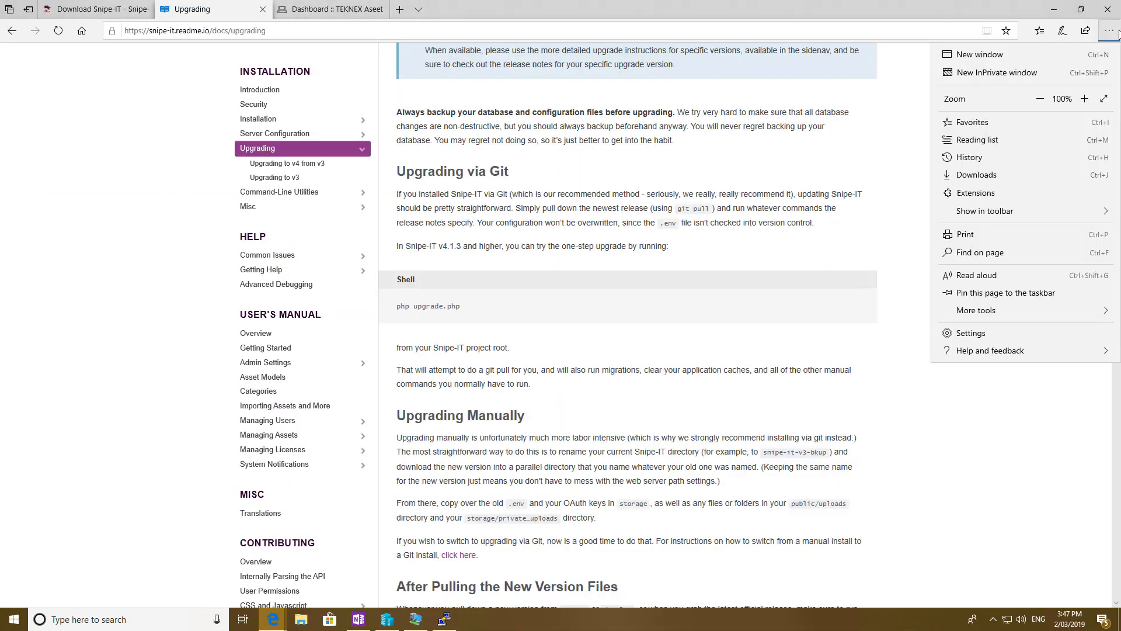
Load 10.0.0.11/ in a new InPrivate window and go to the Snipe-IT admin page showing v4.6.13
click(993, 82)
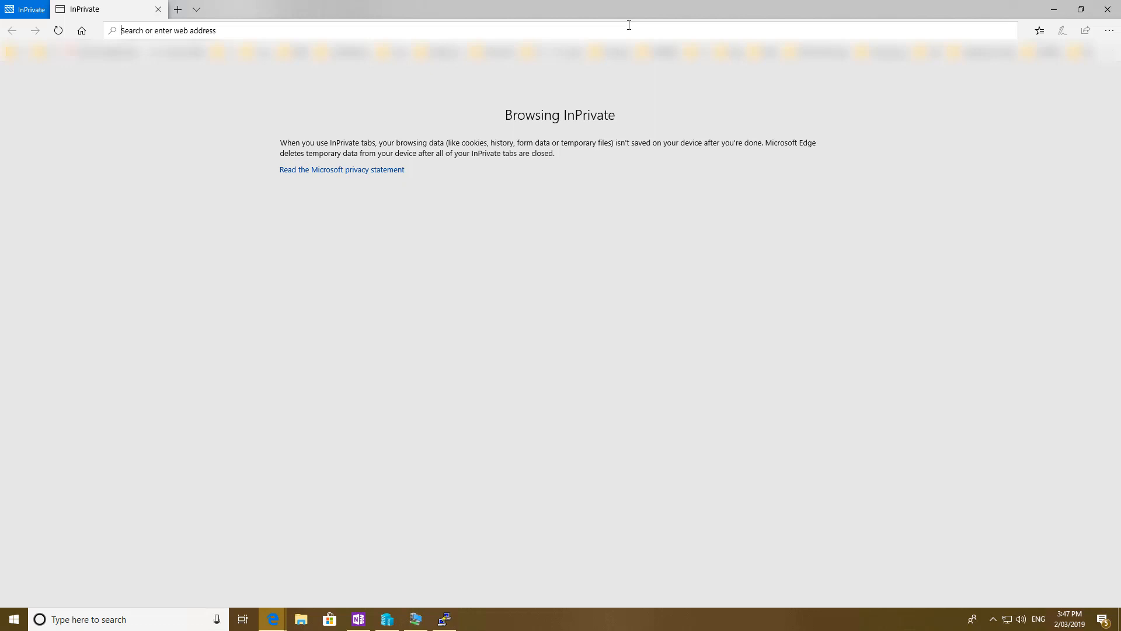
text(10.0.0.11/)
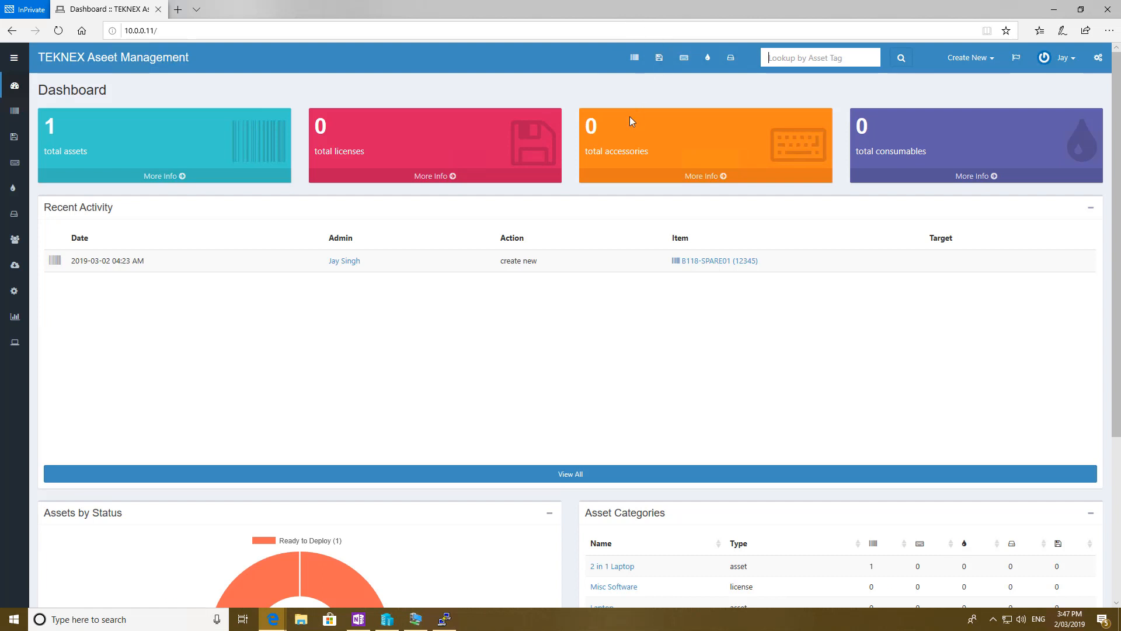
mouse_move(610, 248)
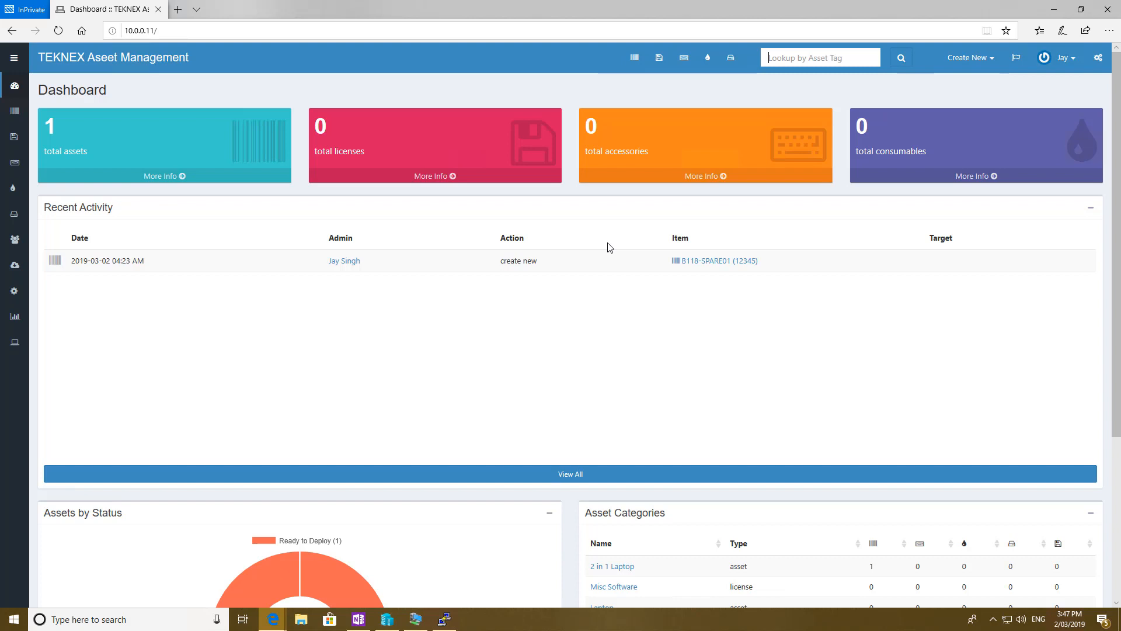
mouse_move(903, 176)
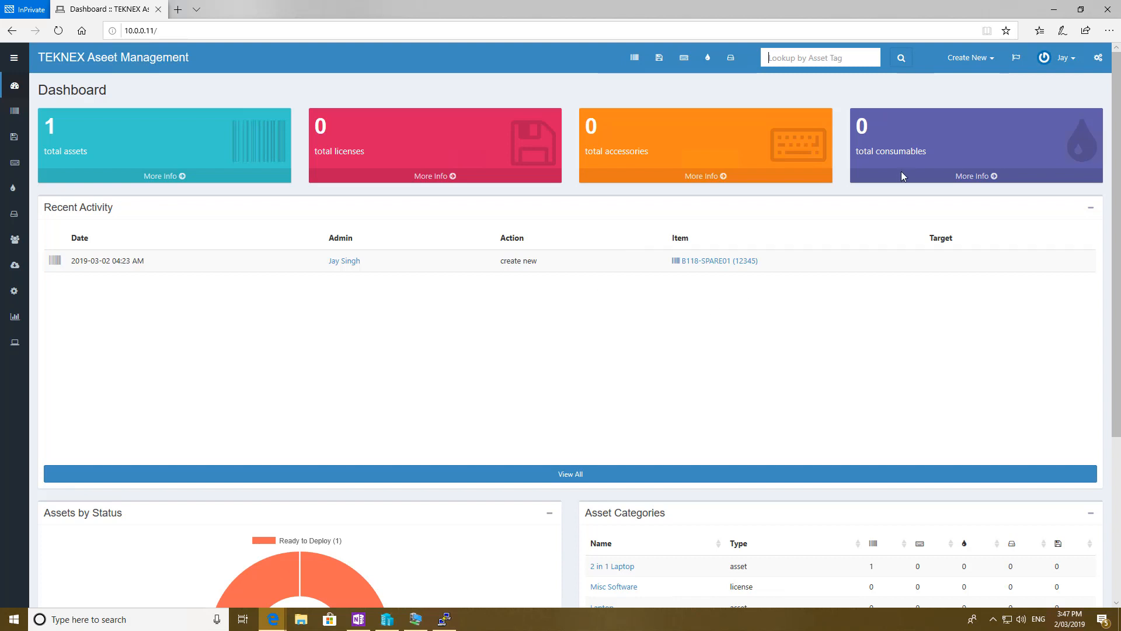
click(1098, 59)
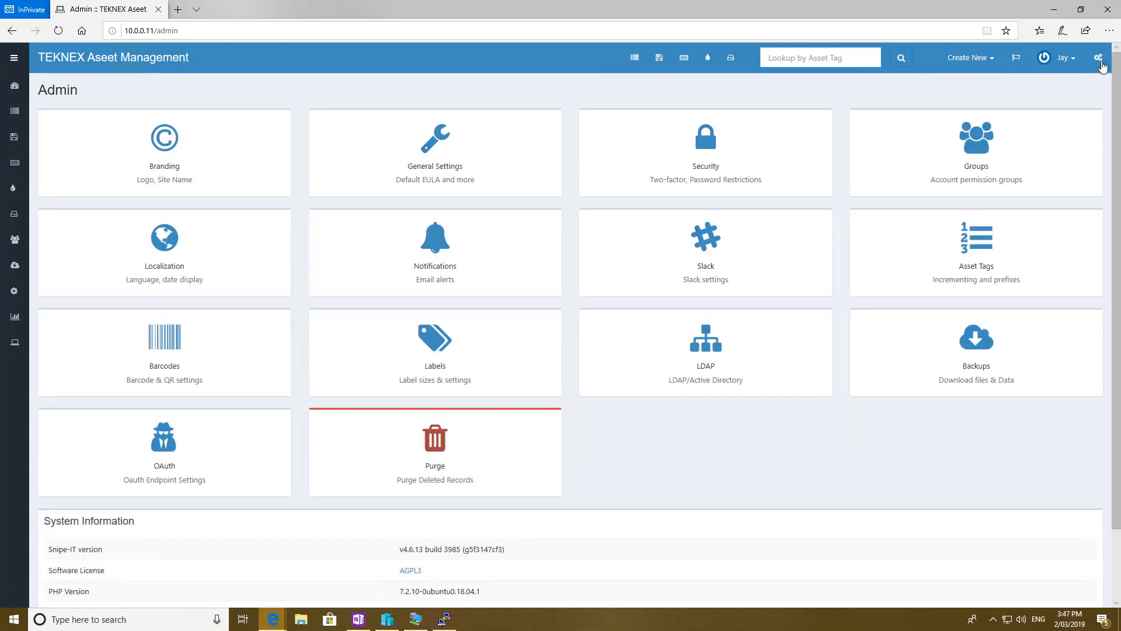
Return to the InPrivate admin page and expand the side navigation beside the v4.6.13 build 3985 row
scroll(down, 3)
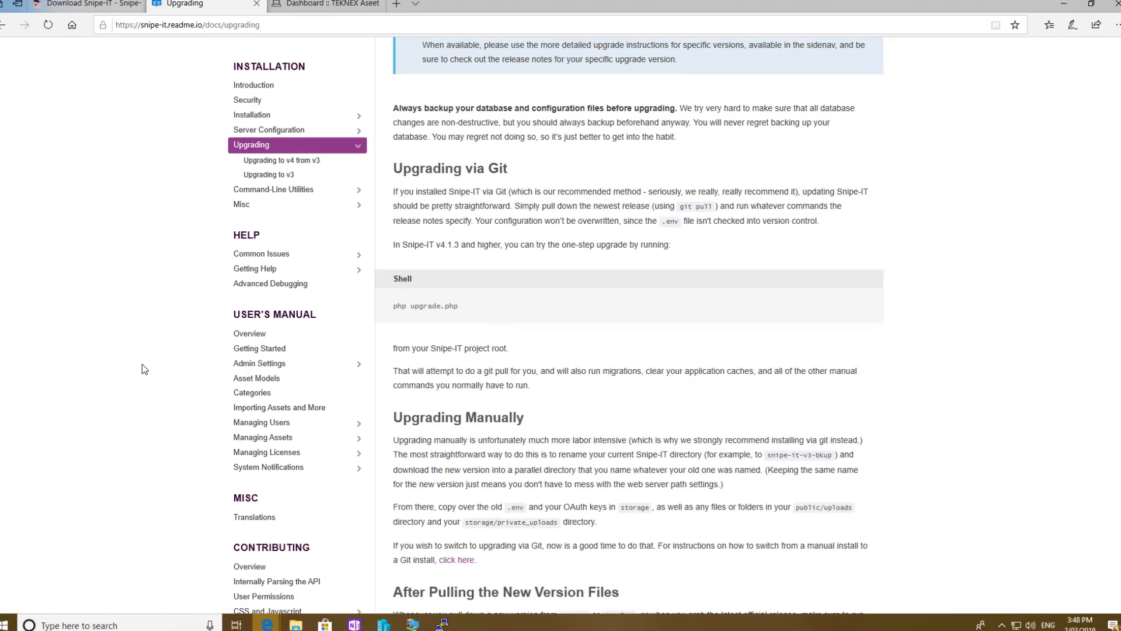
click(87, 2)
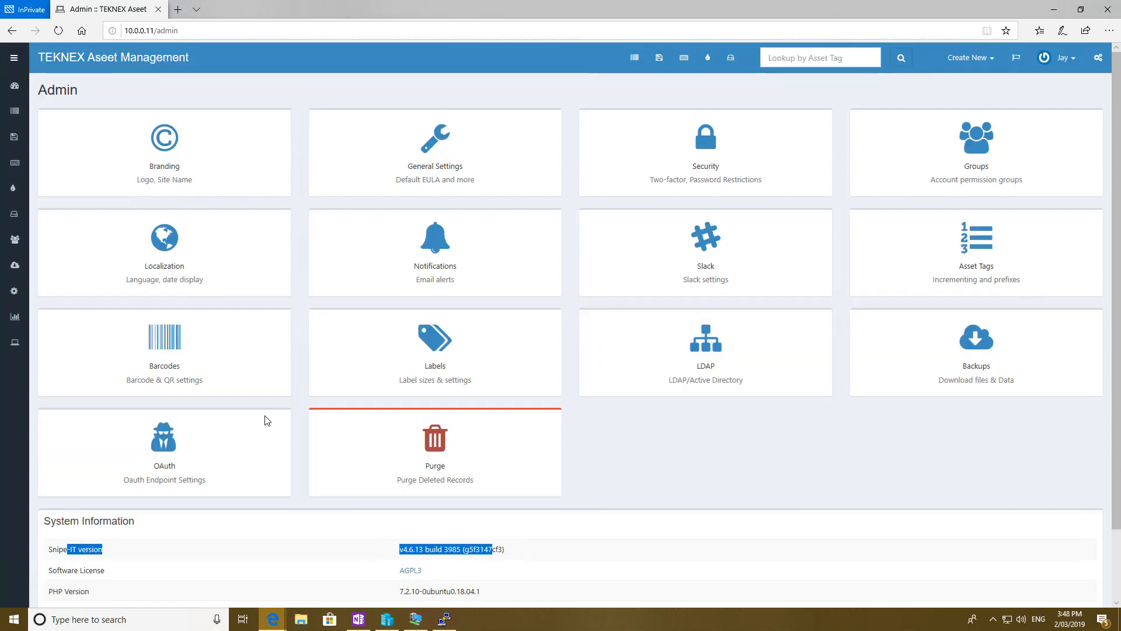
click(14, 56)
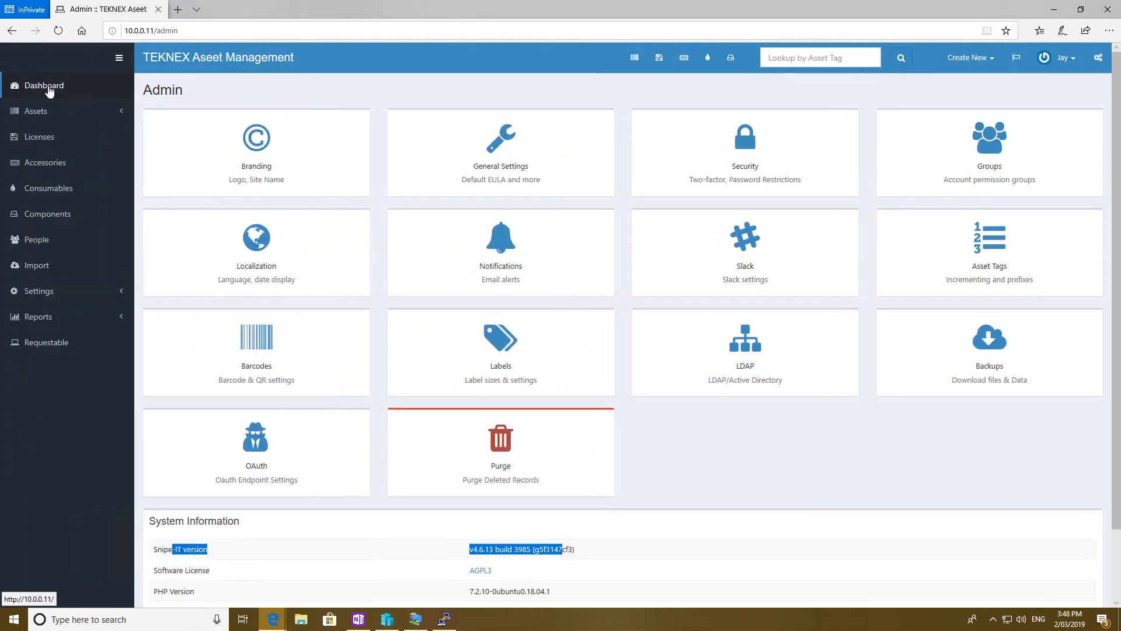
click(43, 85)
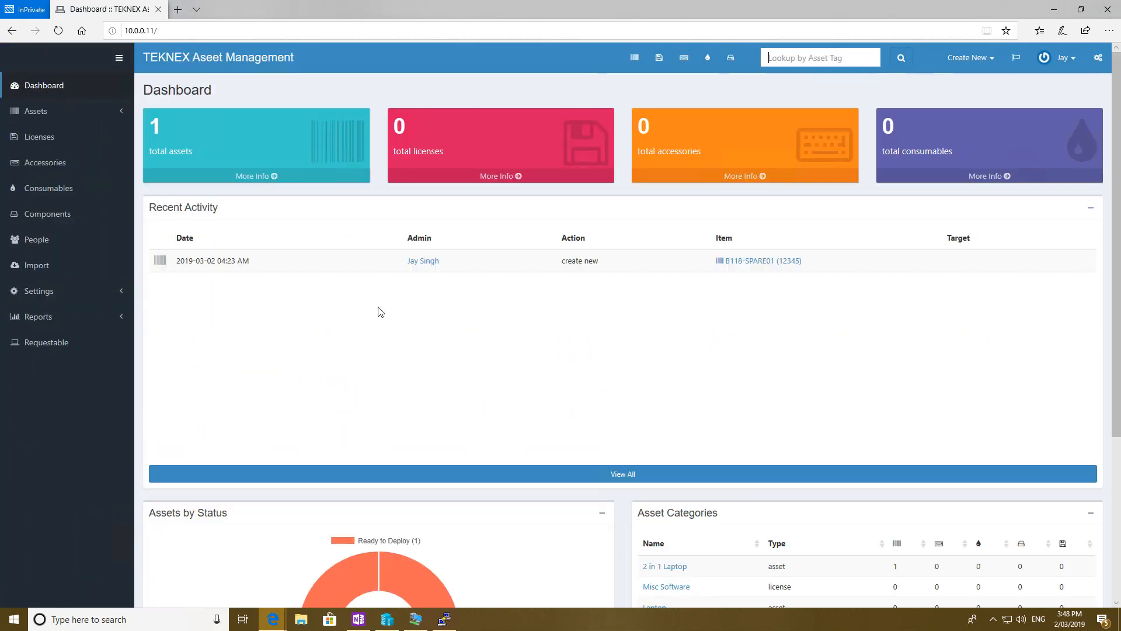
mouse_move(64, 109)
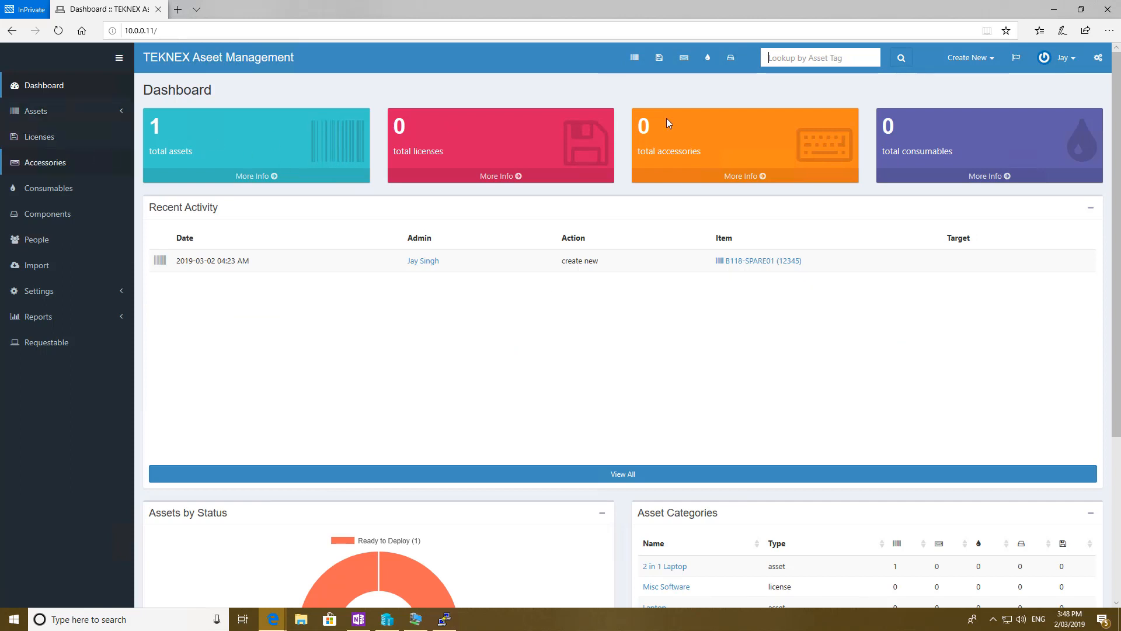
click(36, 240)
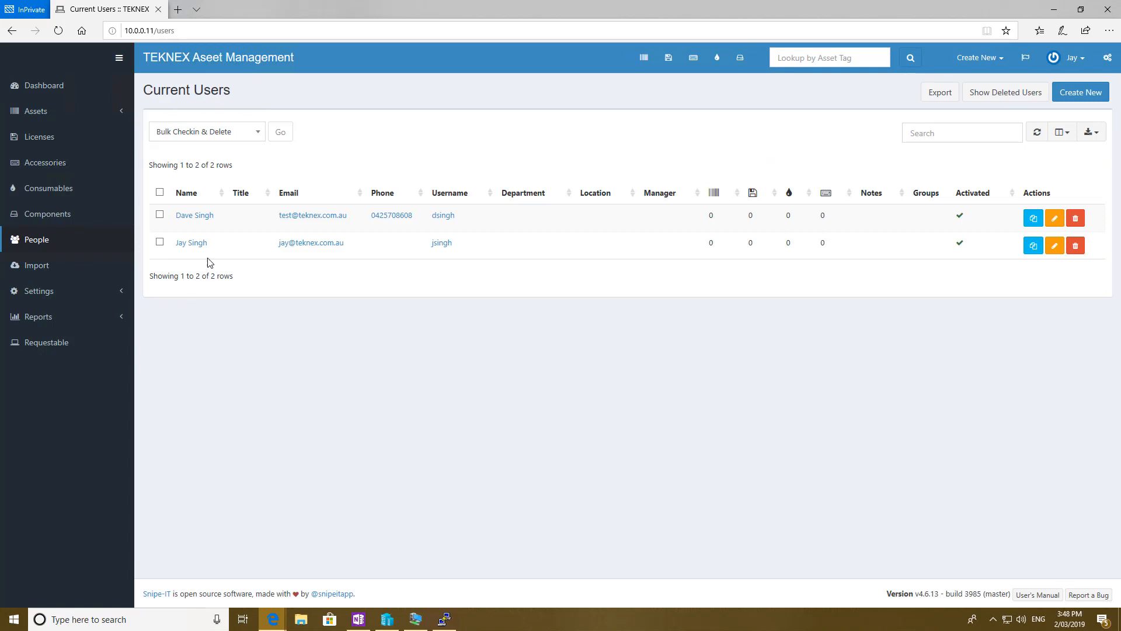
mouse_move(250, 329)
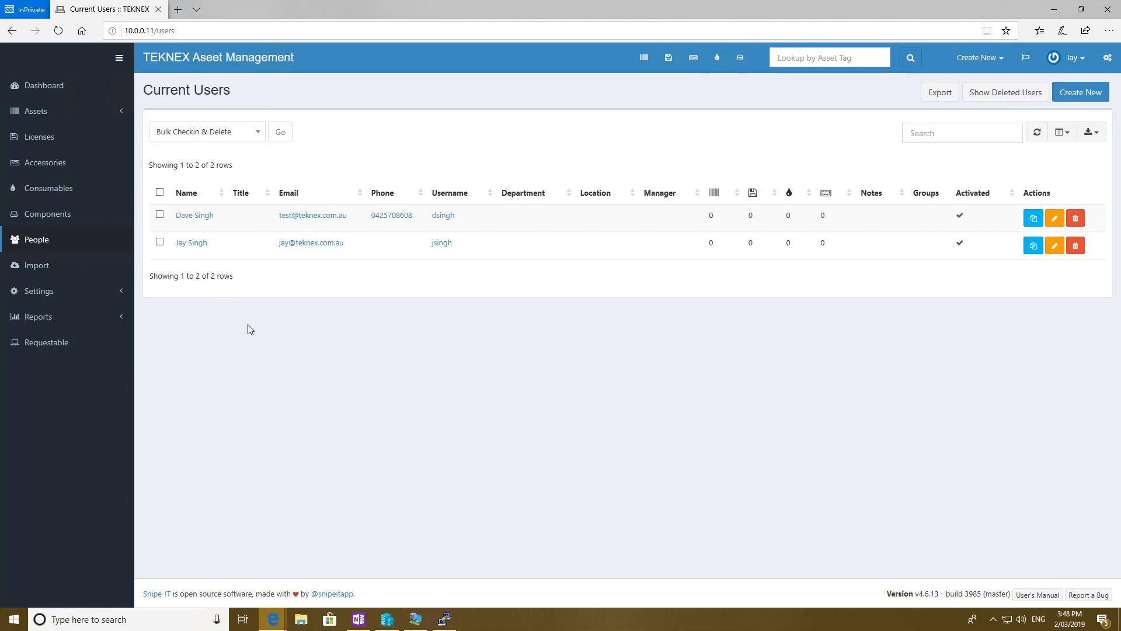
click(41, 87)
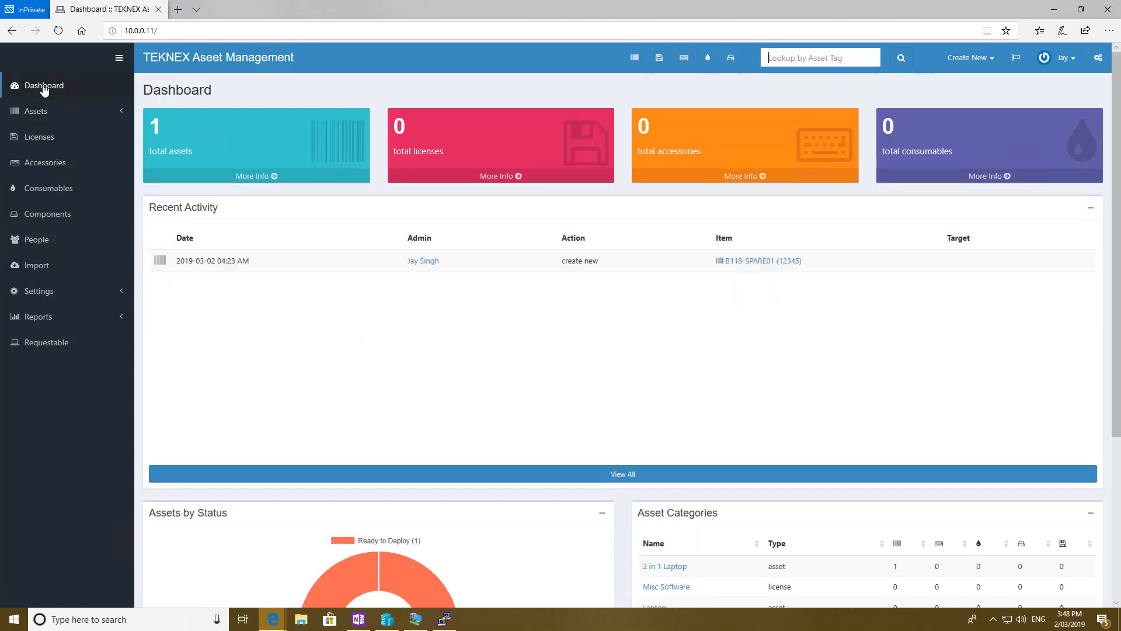